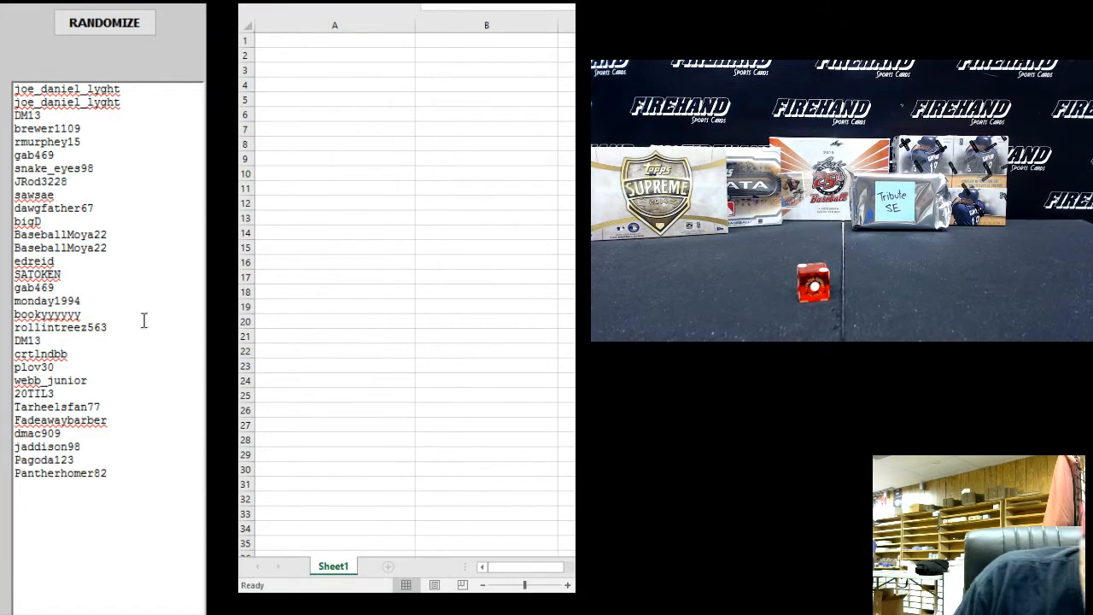
# Reshuffle the participant name list three times in the List Randomizer
pyautogui.click(110, 22)
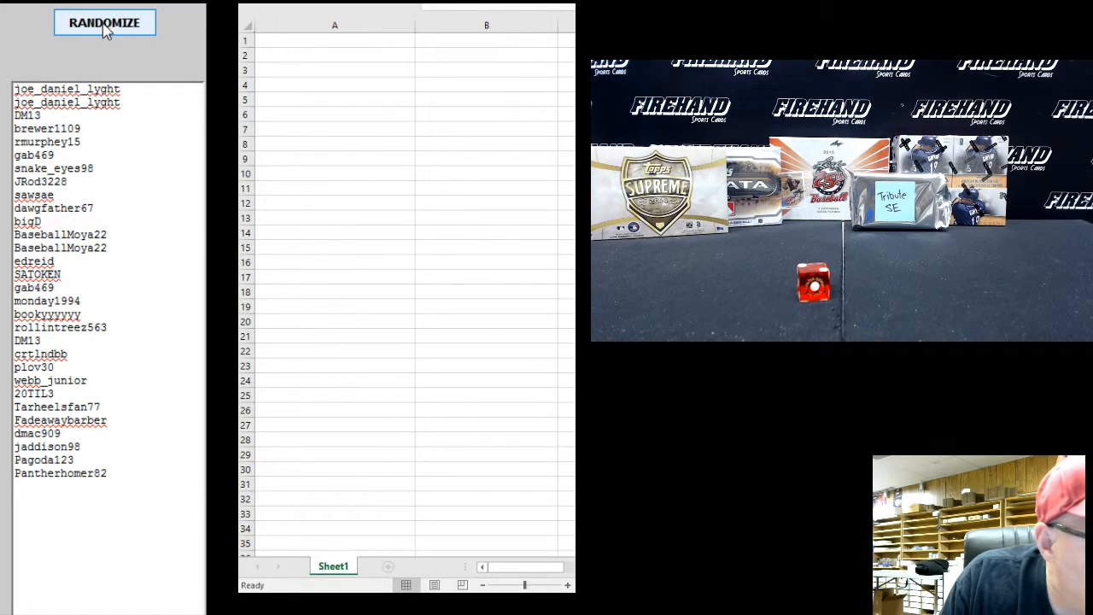
pyautogui.click(108, 22)
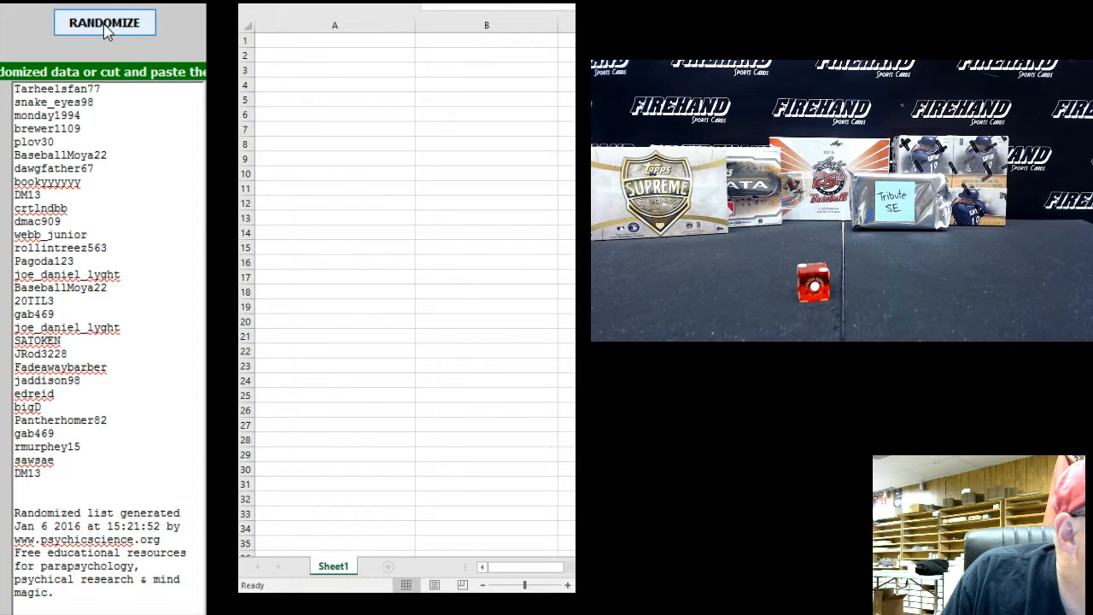
pyautogui.click(108, 21)
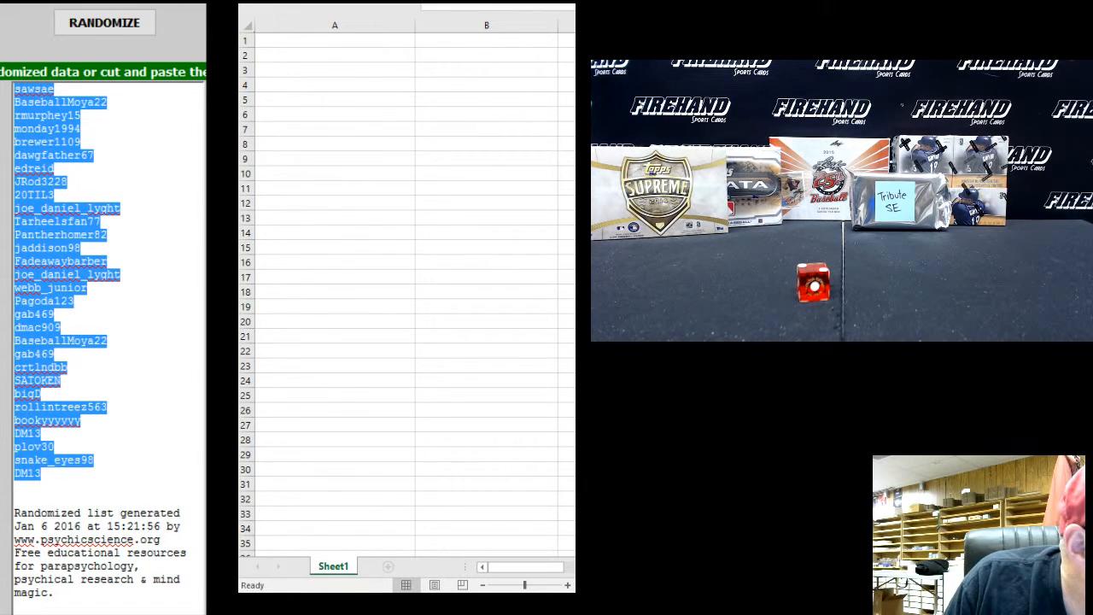
# Paste the shuffled names into column A starting at A1
pyautogui.click(319, 40)
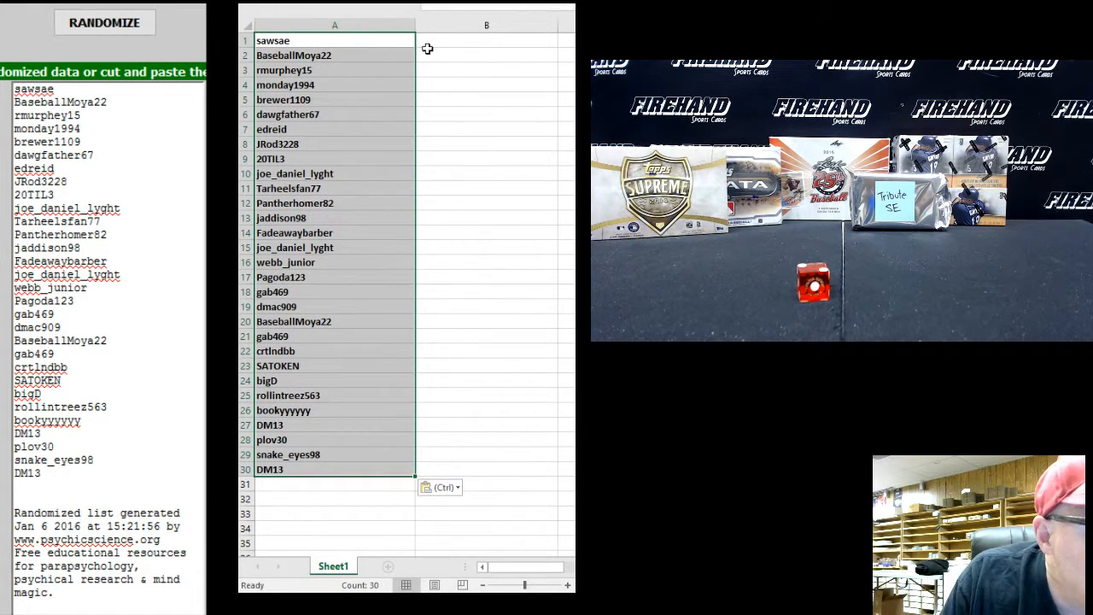
pyautogui.click(486, 40)
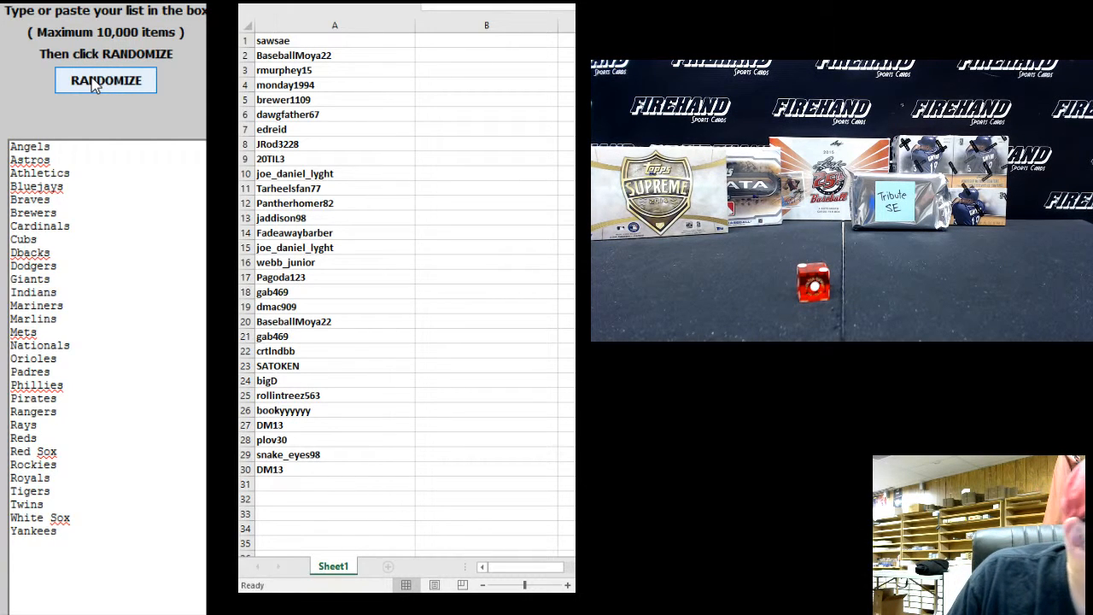
# Shuffle the MLB team list twice and select the whole shuffled output
pyautogui.click(104, 79)
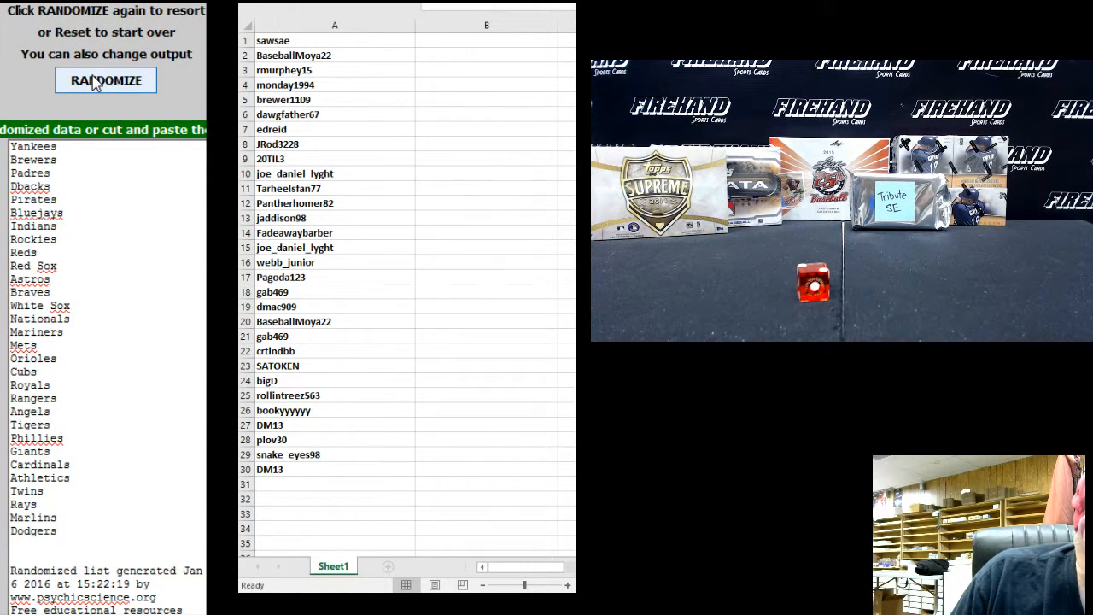
pyautogui.click(105, 80)
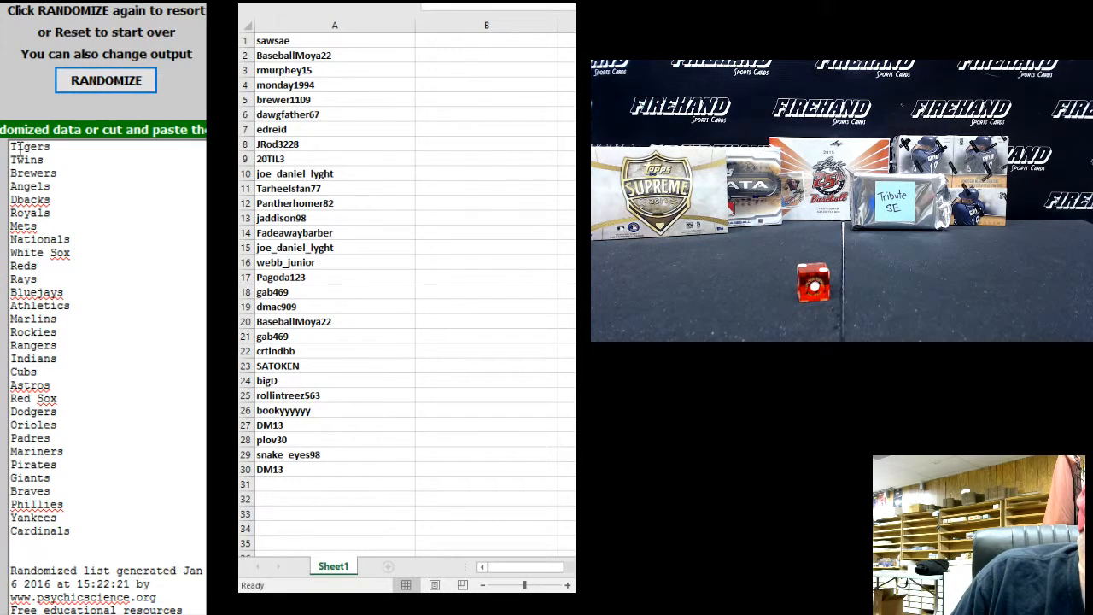
pyautogui.moveTo(30, 146); pyautogui.dragTo(34, 517)
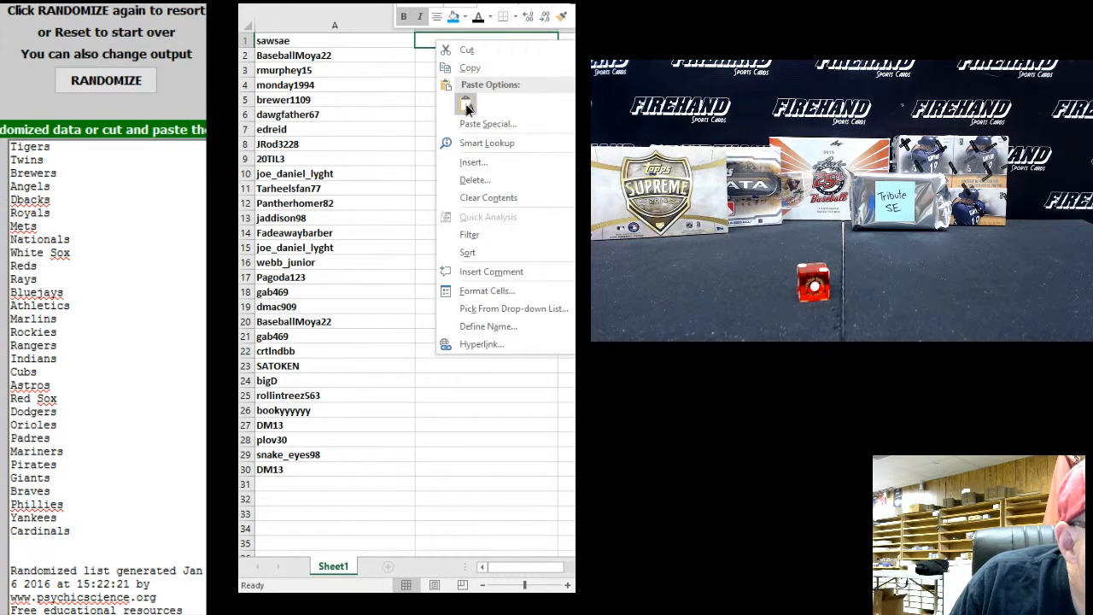
# Paste the shuffled teams into B1 using Keep Source Formatting
pyautogui.click(466, 102)
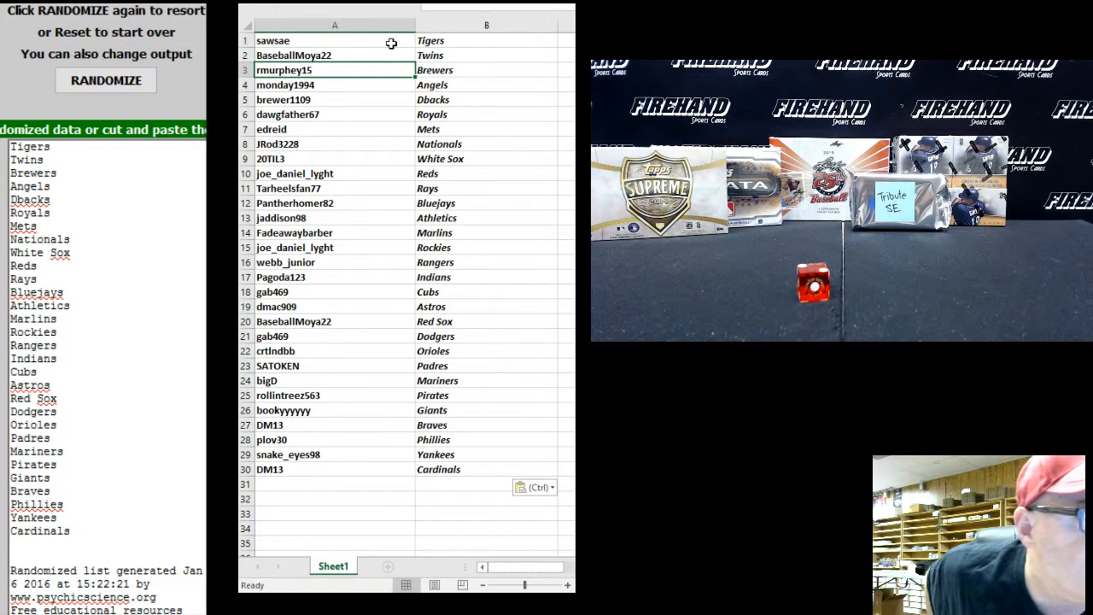
pyautogui.click(333, 85)
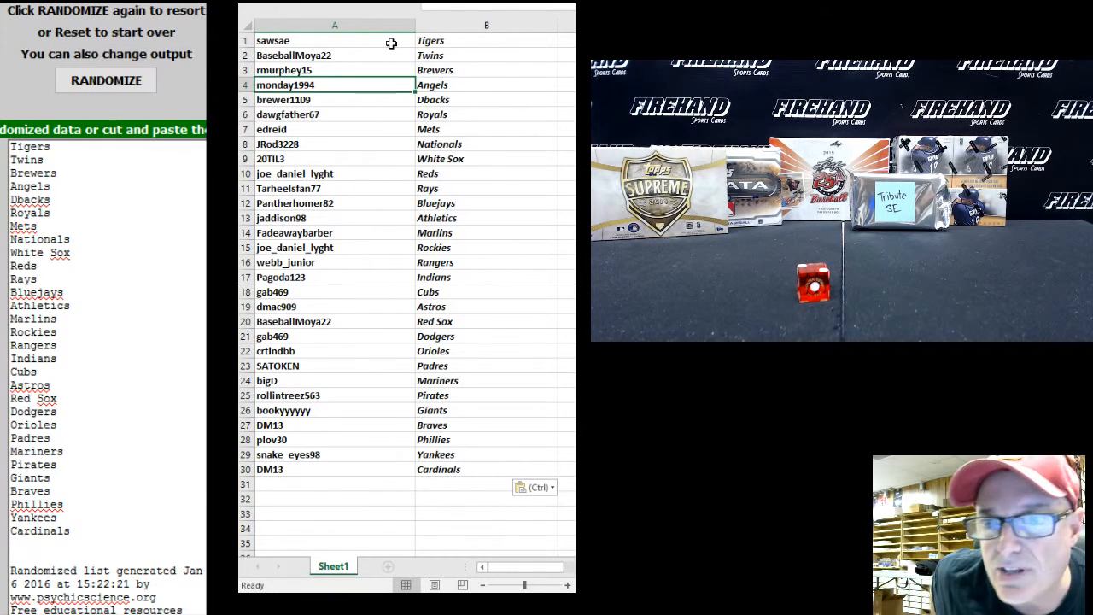
pyautogui.click(335, 99)
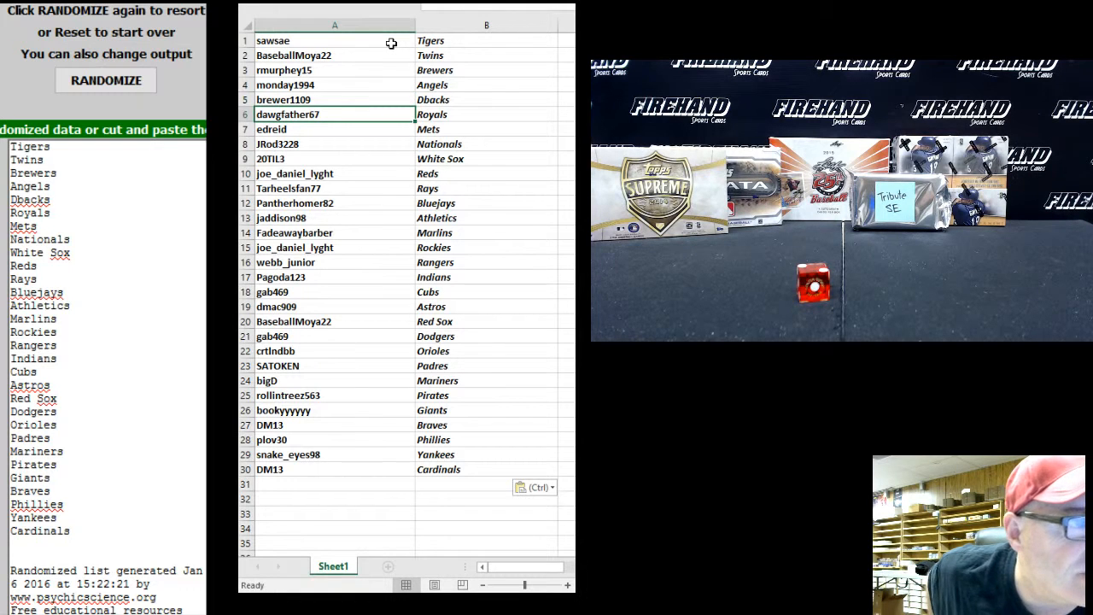
pyautogui.click(334, 144)
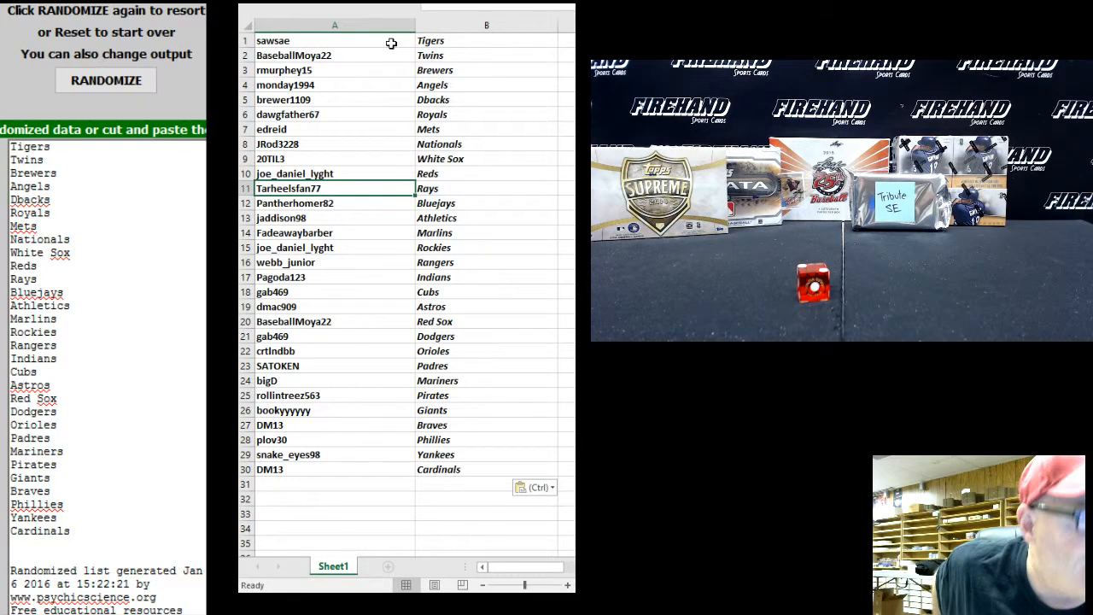
pyautogui.click(333, 203)
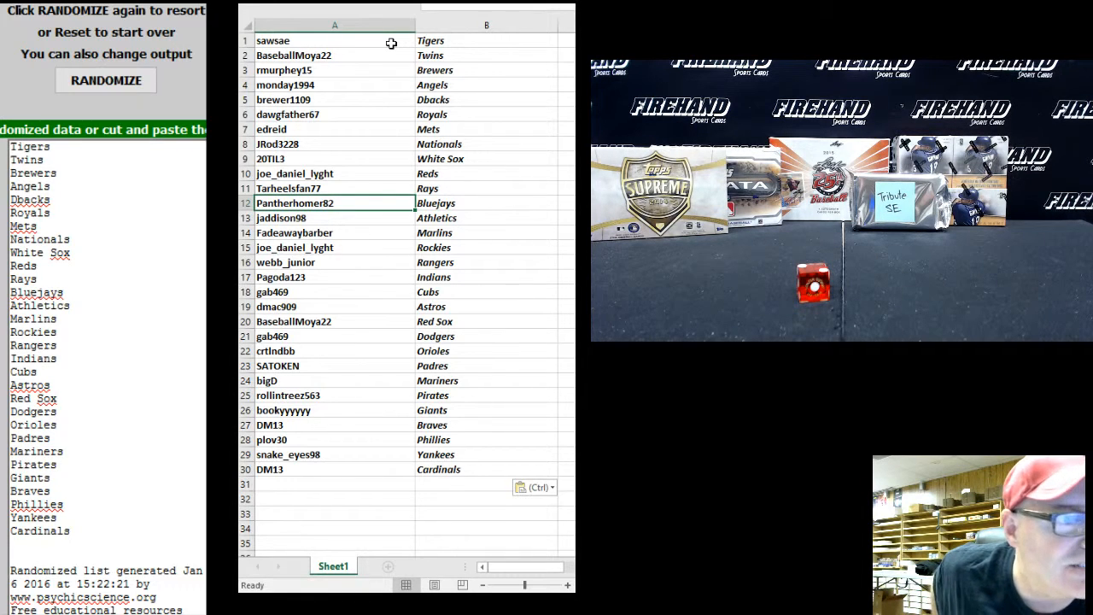
pyautogui.click(308, 218)
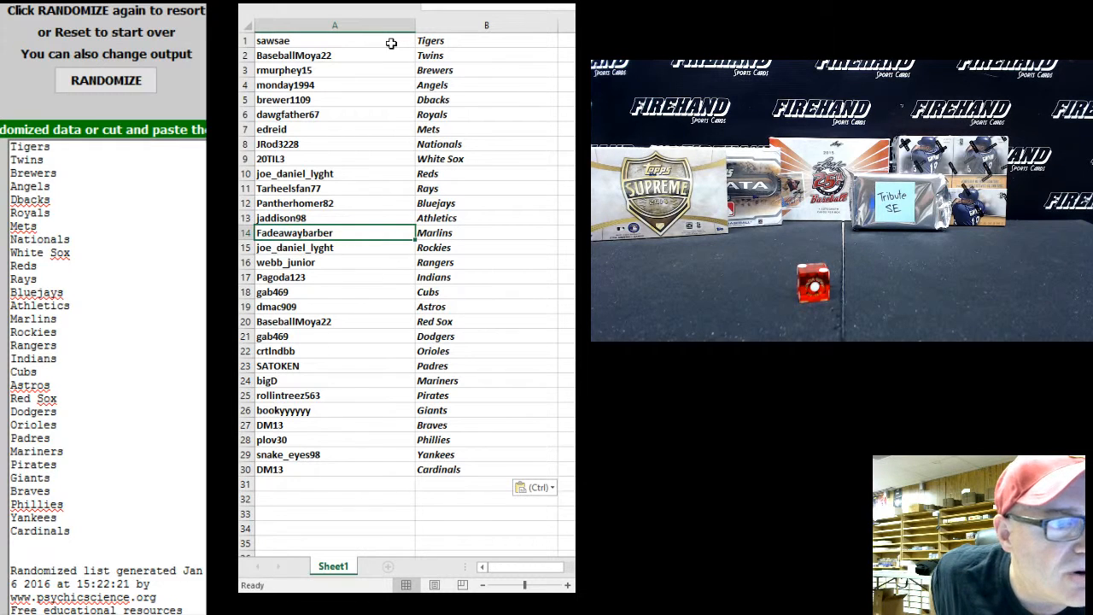
pyautogui.click(333, 262)
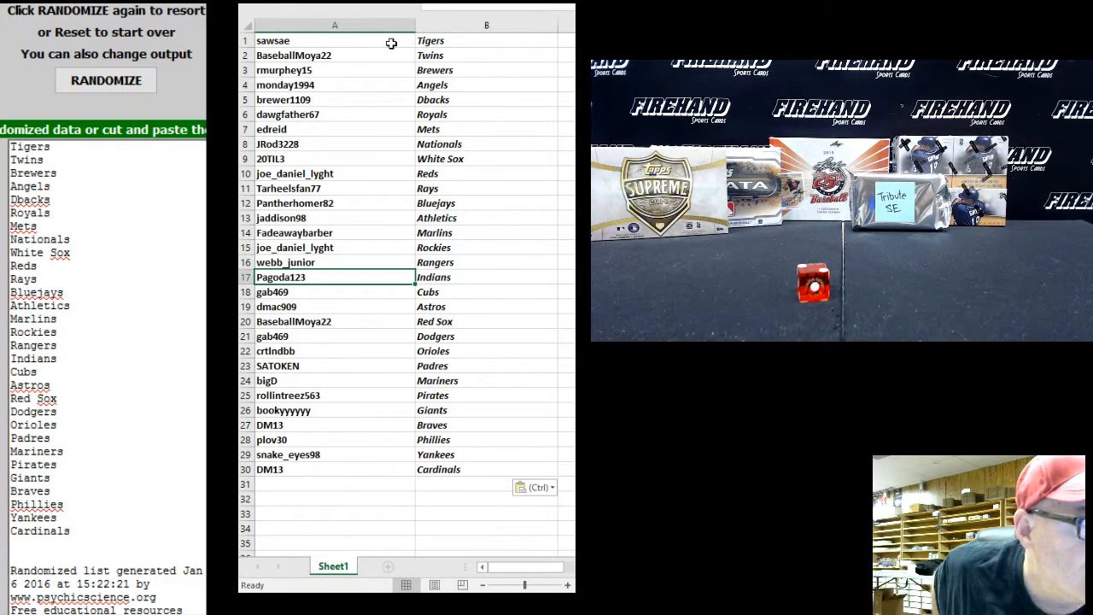
pyautogui.click(333, 292)
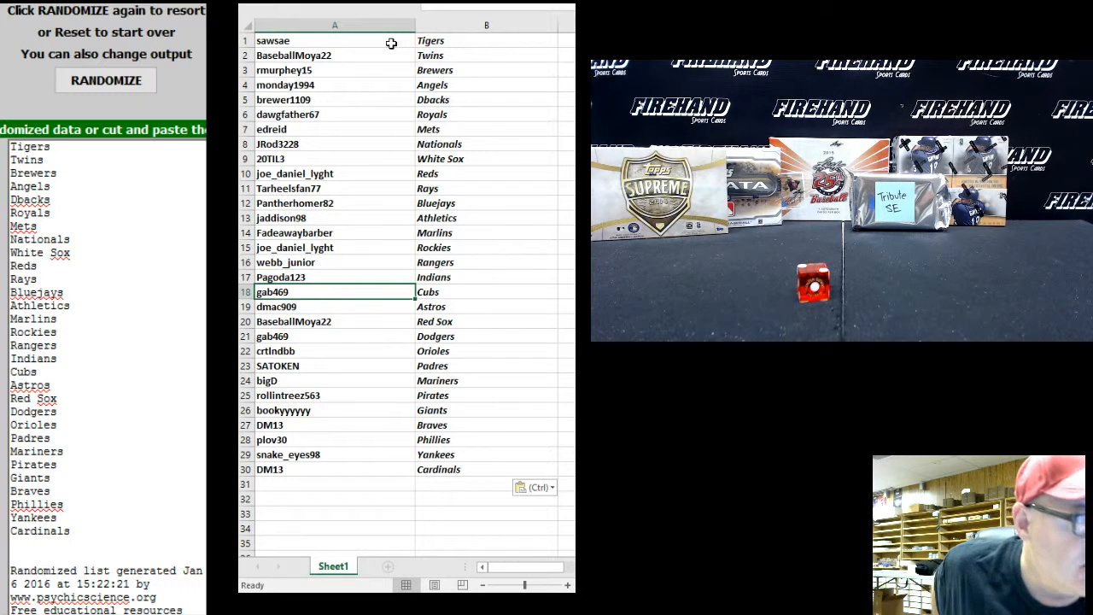
pyautogui.click(334, 307)
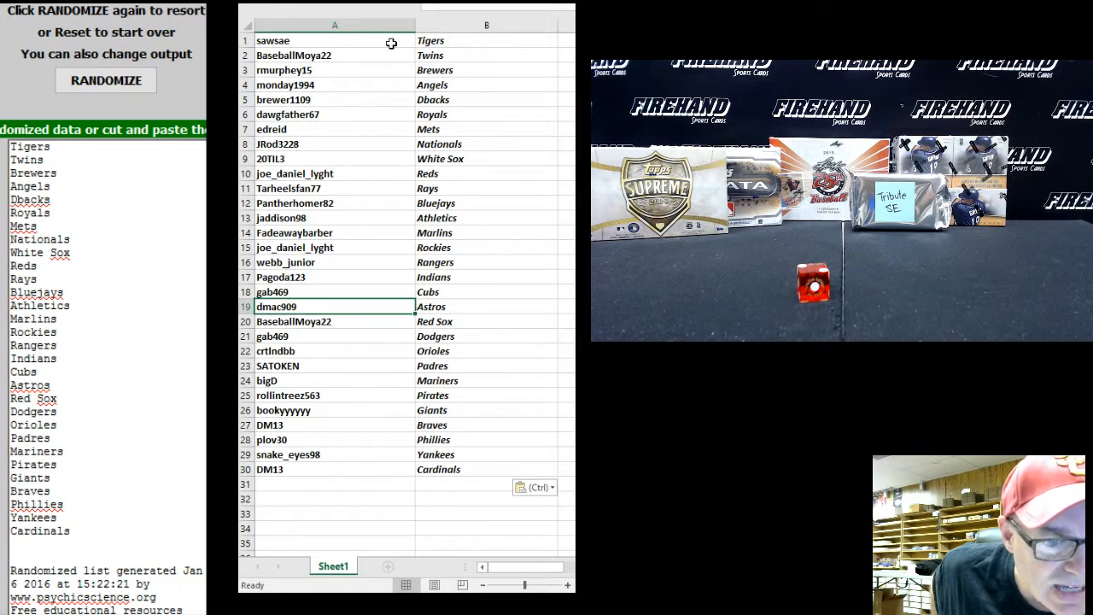
pyautogui.click(334, 321)
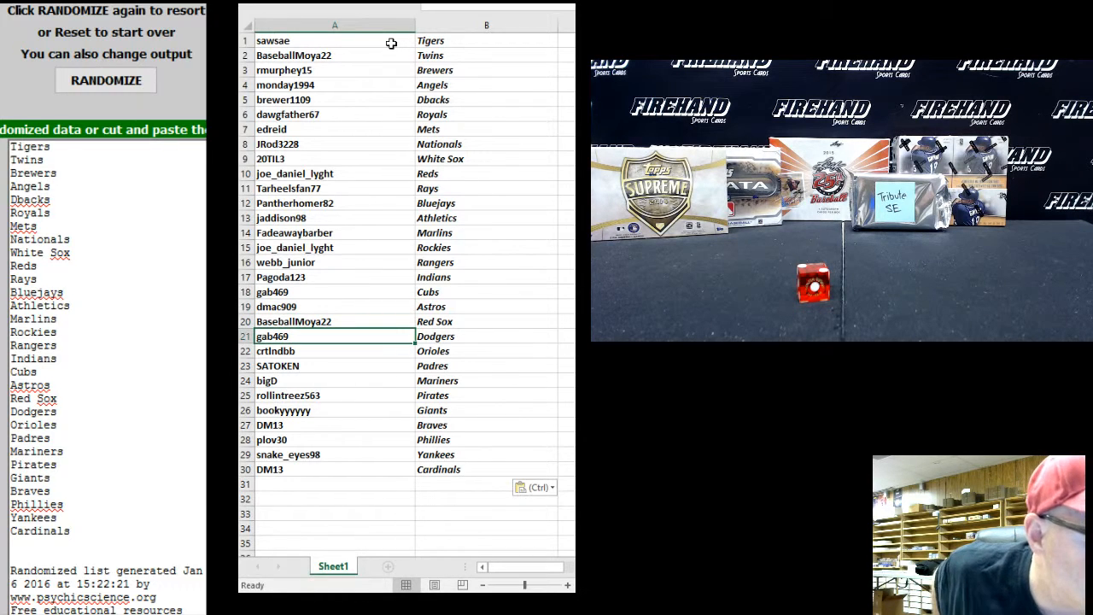
pyautogui.click(316, 351)
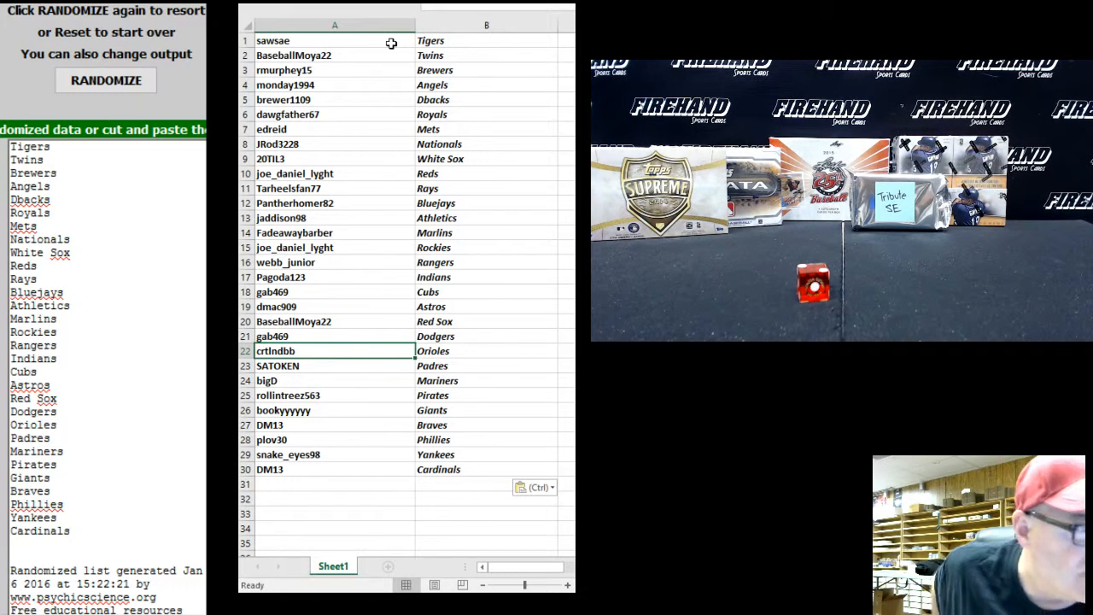
pyautogui.click(318, 365)
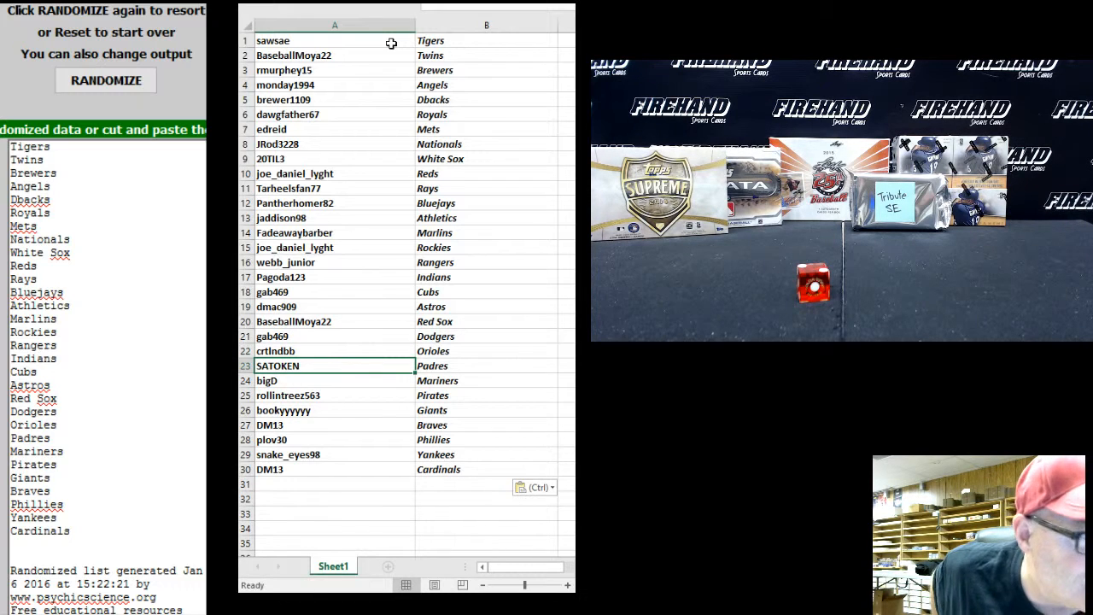